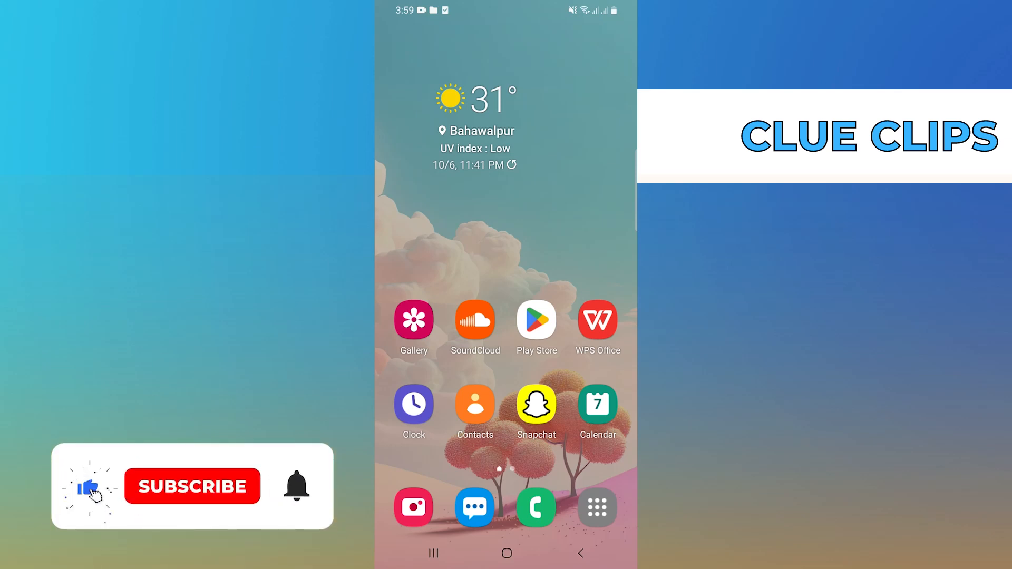
Open the Android app drawer to show all installed apps
left_click(193, 487)
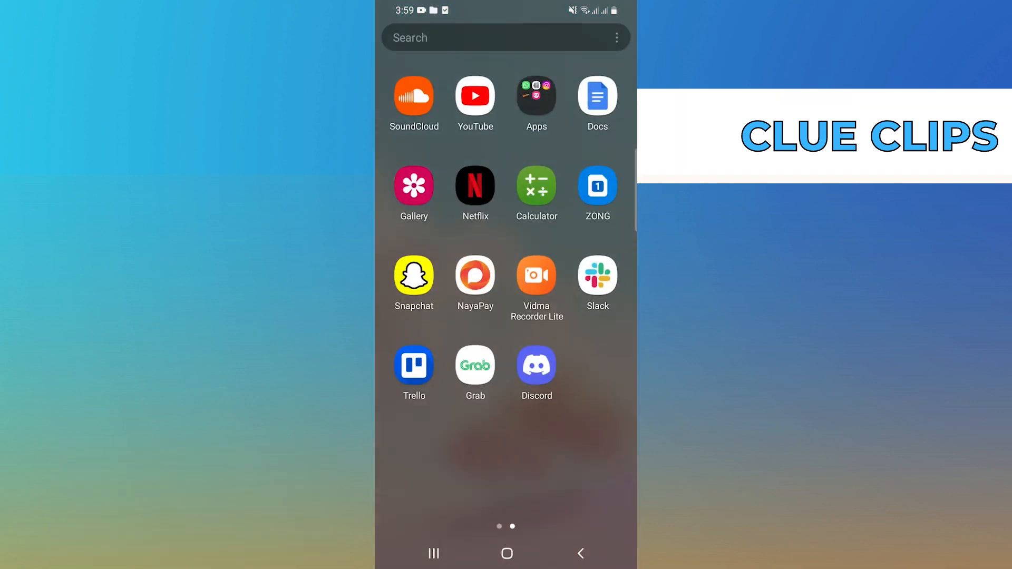
Launch Discord and open Notifications under App Settings in User Settings
left_click(537, 365)
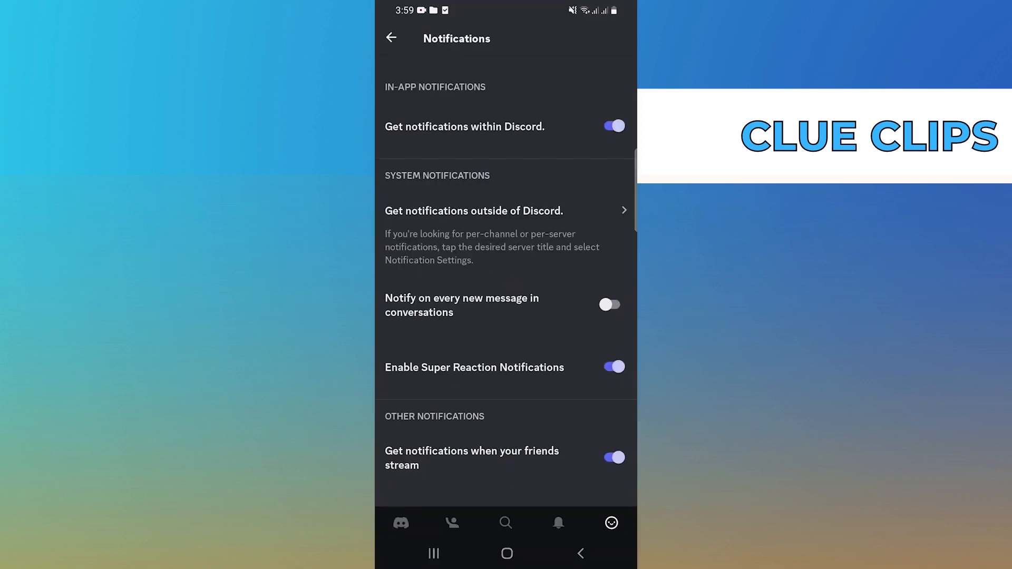
left_click(402, 523)
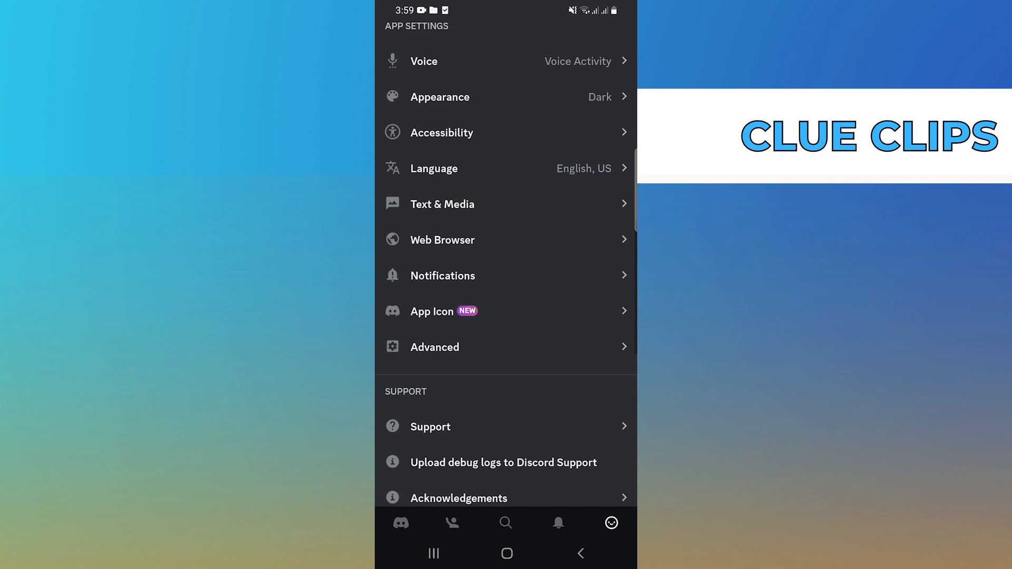
scroll("down", 3)
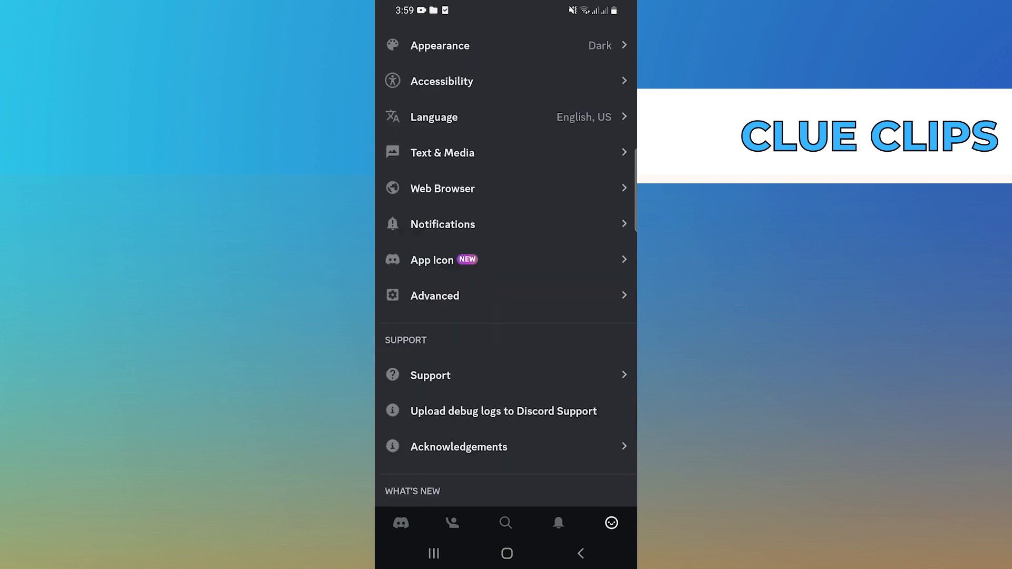
left_click(443, 224)
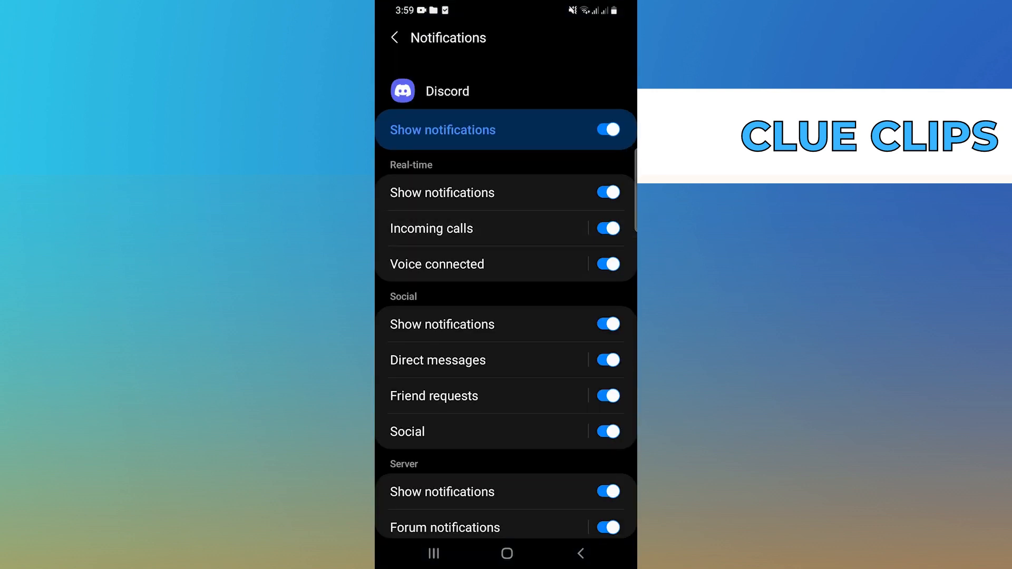
Open the Incoming calls notification category and show its sound picker
left_click(432, 228)
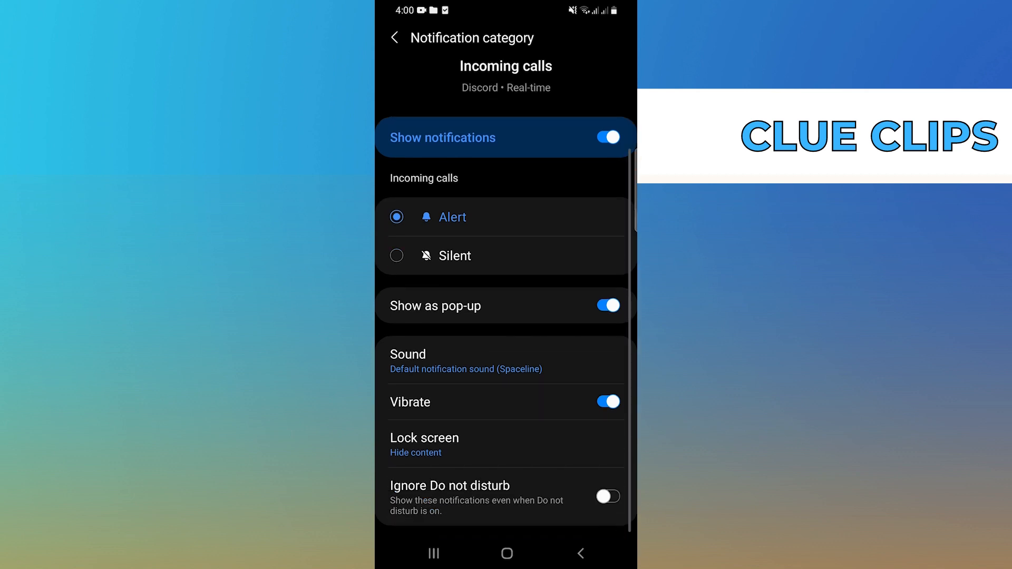
left_click(499, 361)
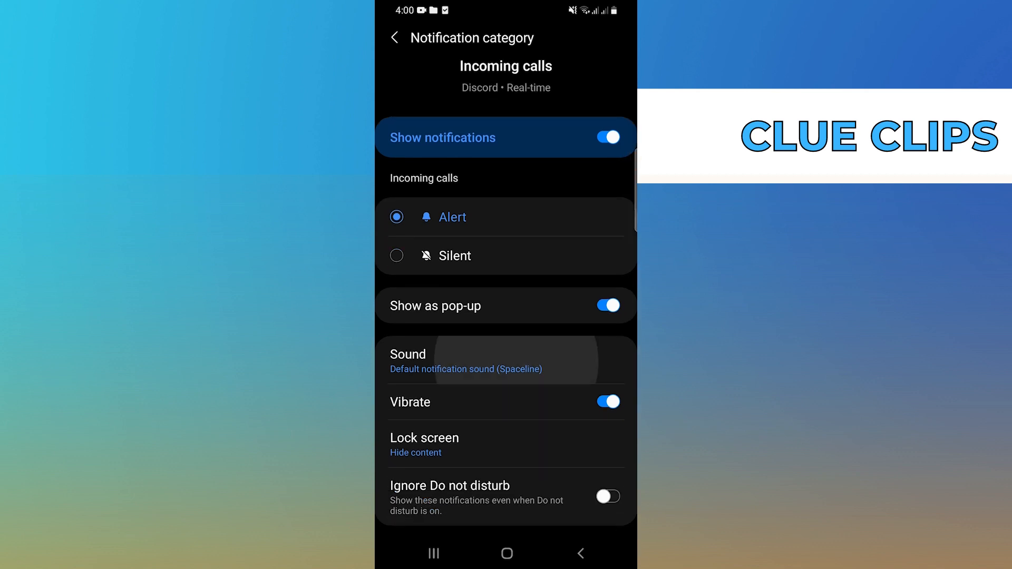
left_click(464, 360)
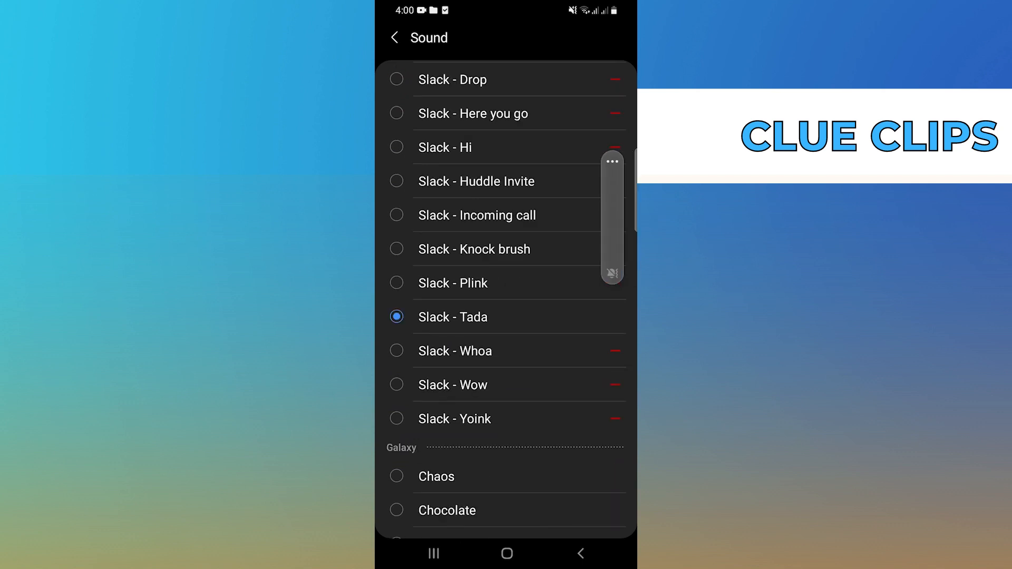
Pick Slack - Tada as the incoming-call sound, then relaunch Discord
scroll("down", 3)
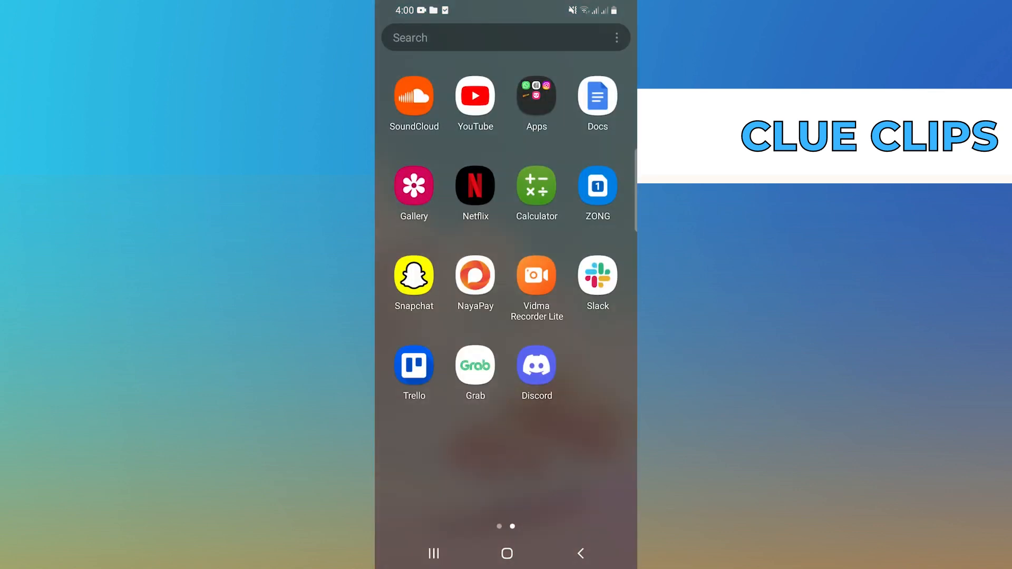
left_click(537, 364)
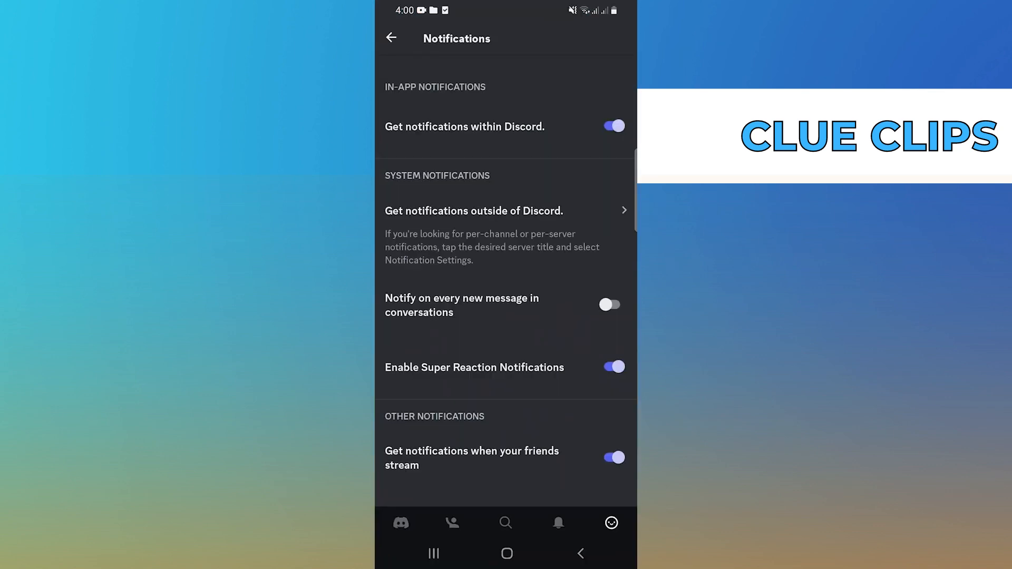